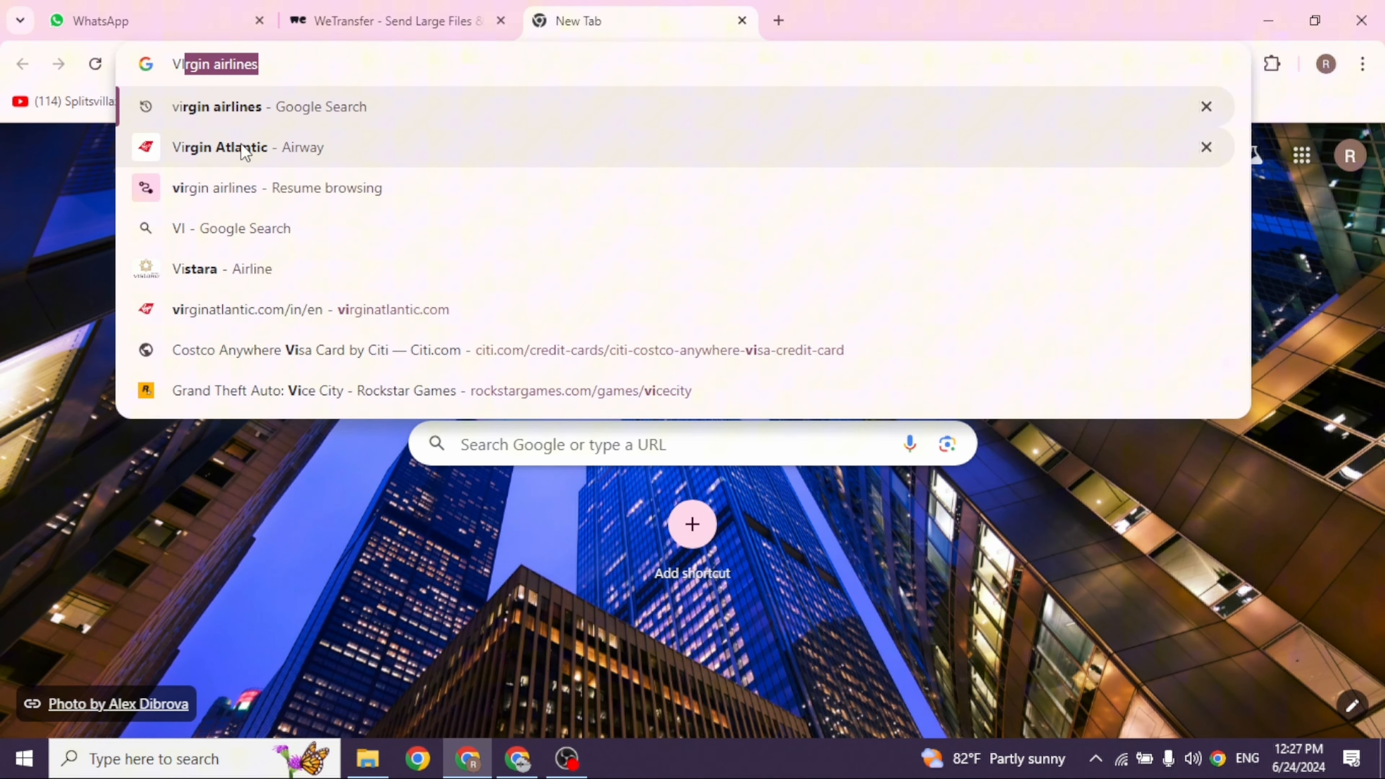
Step: Search Google for 'virgin airlines', bringing up Virgin Atlantic Airways as the top result
left_click(269, 106)
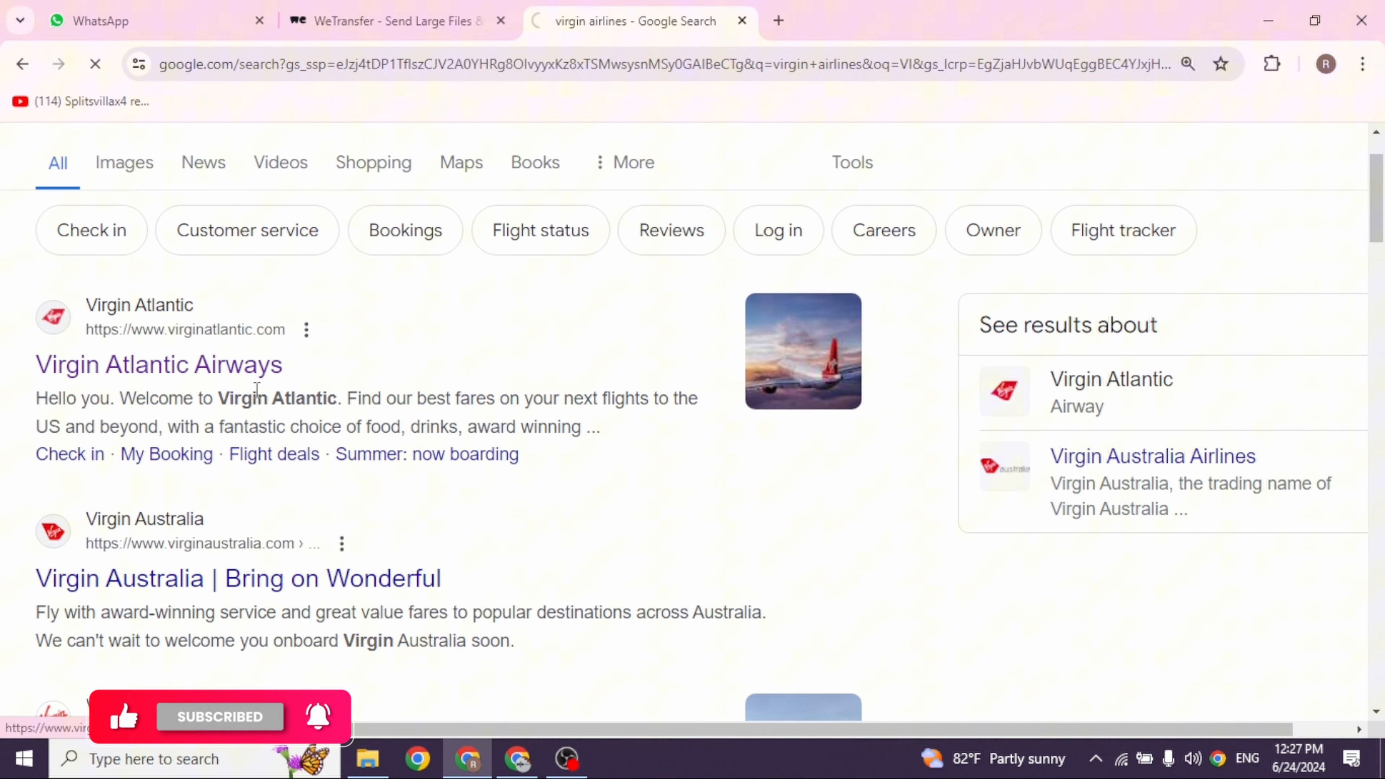
Step: Go to the Virgin Atlantic home page from the results and browse its flight search offers
left_click(159, 363)
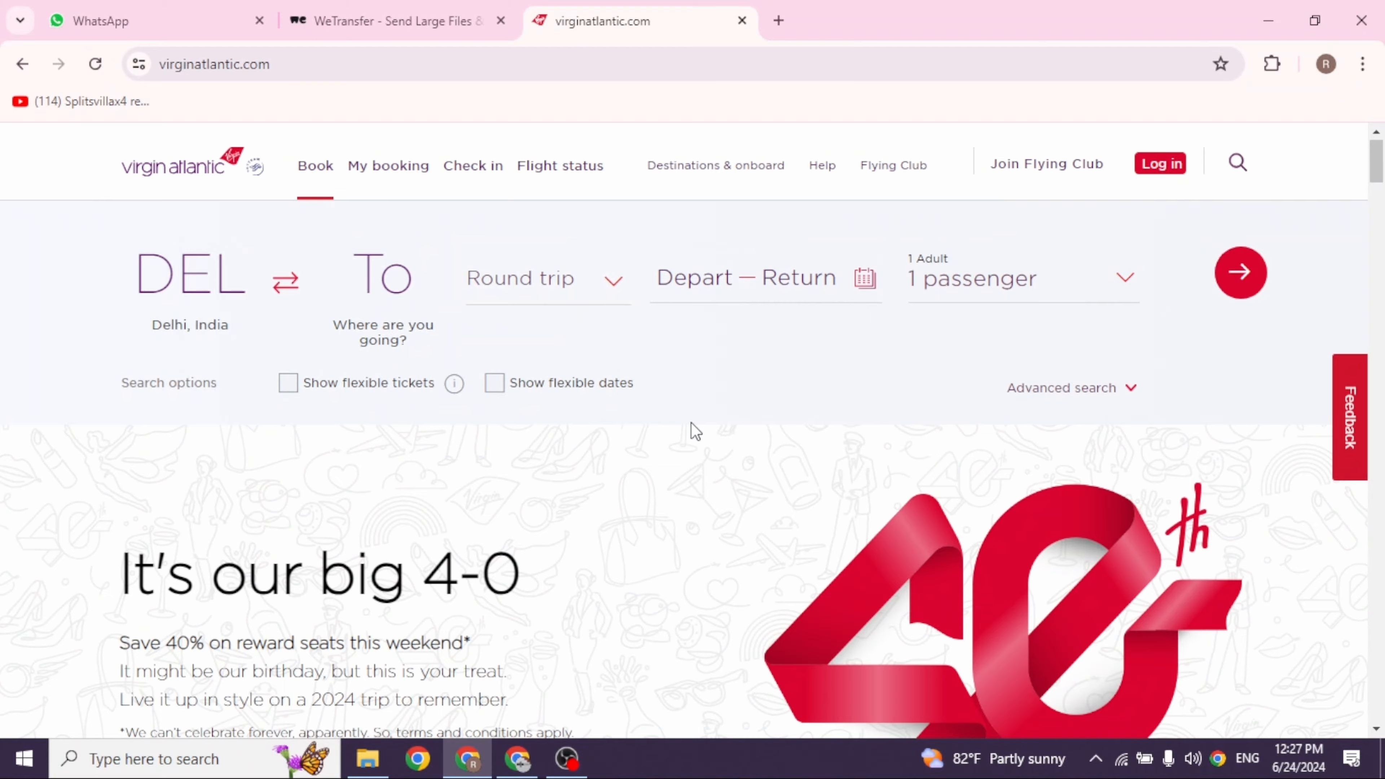
scroll("down", 3)
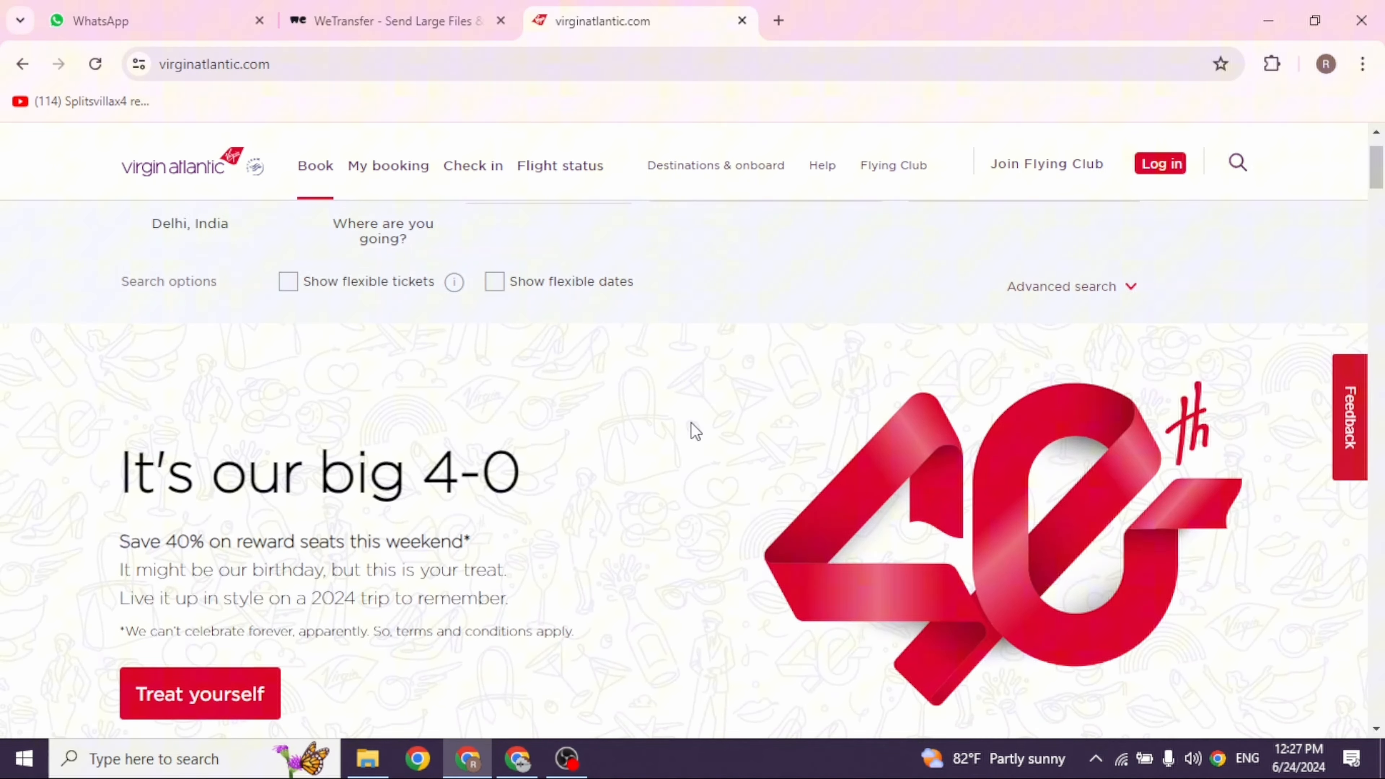
scroll("down", 3)
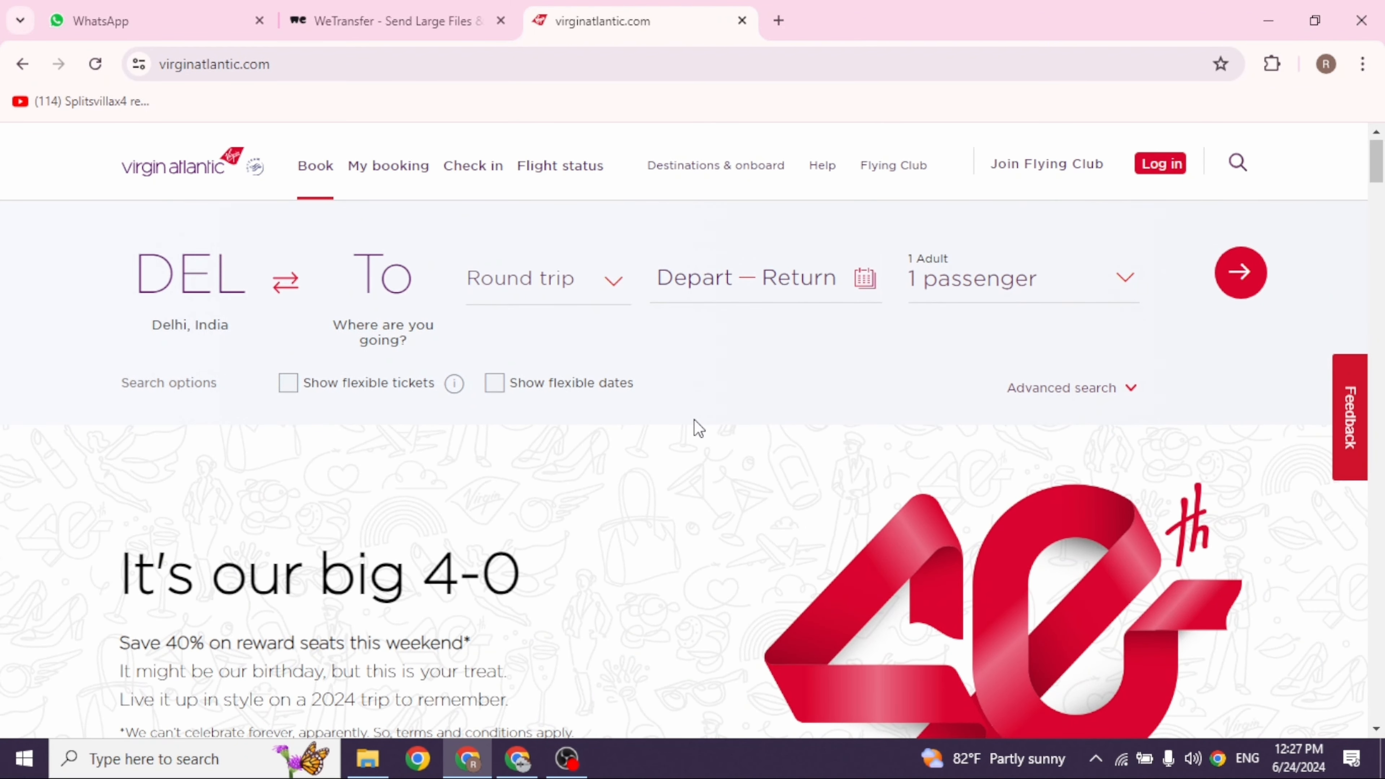
mouse_move(1159, 167)
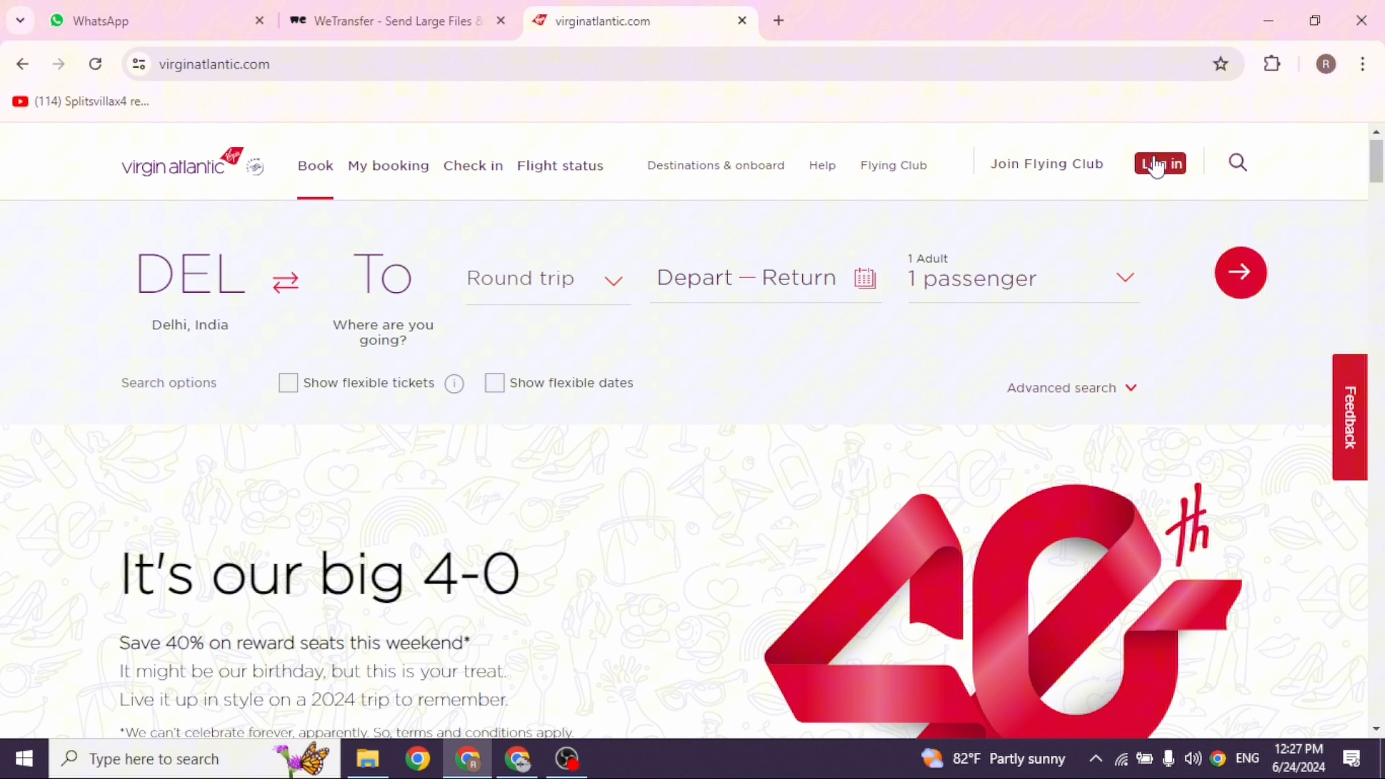
Step: Fill the Flying Club login with membership number 5654455 and the password, ready to continue
left_click(1159, 165)
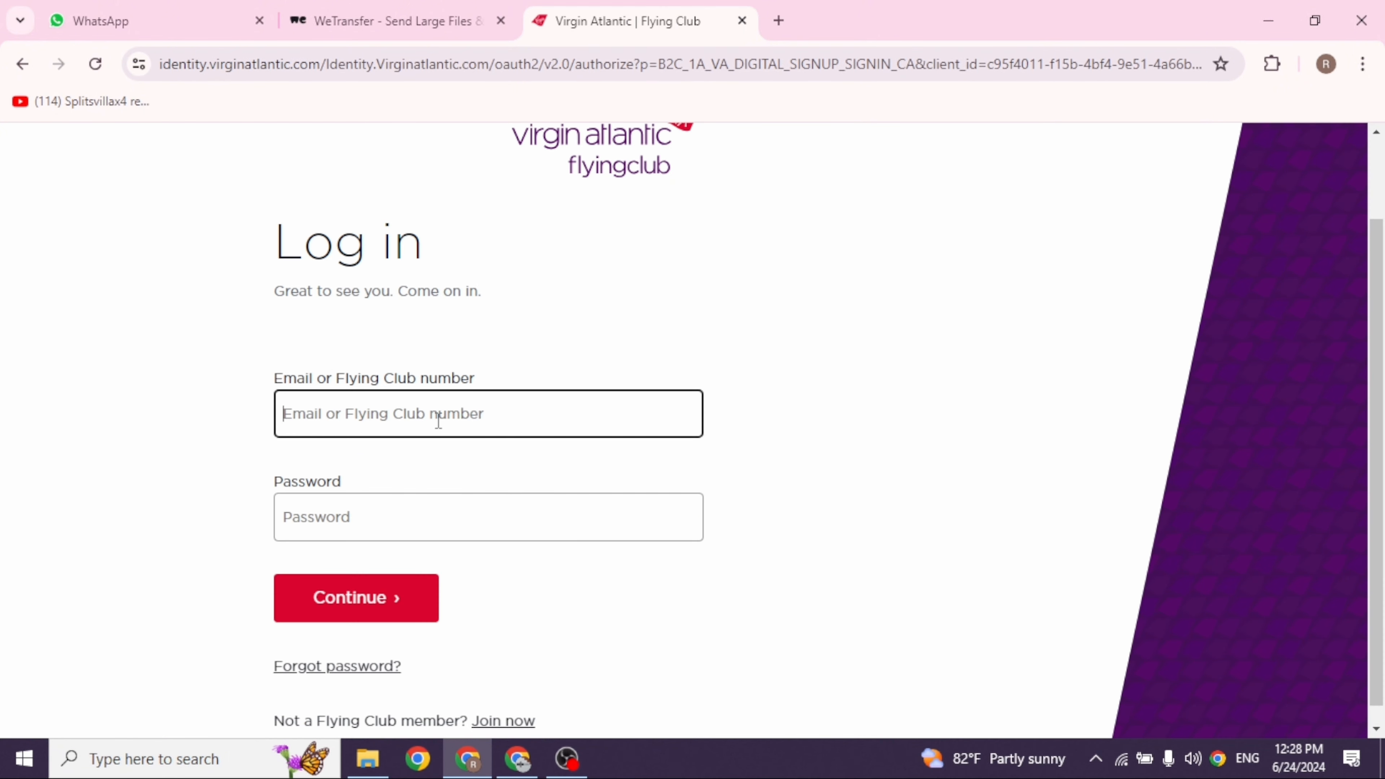
type("56")
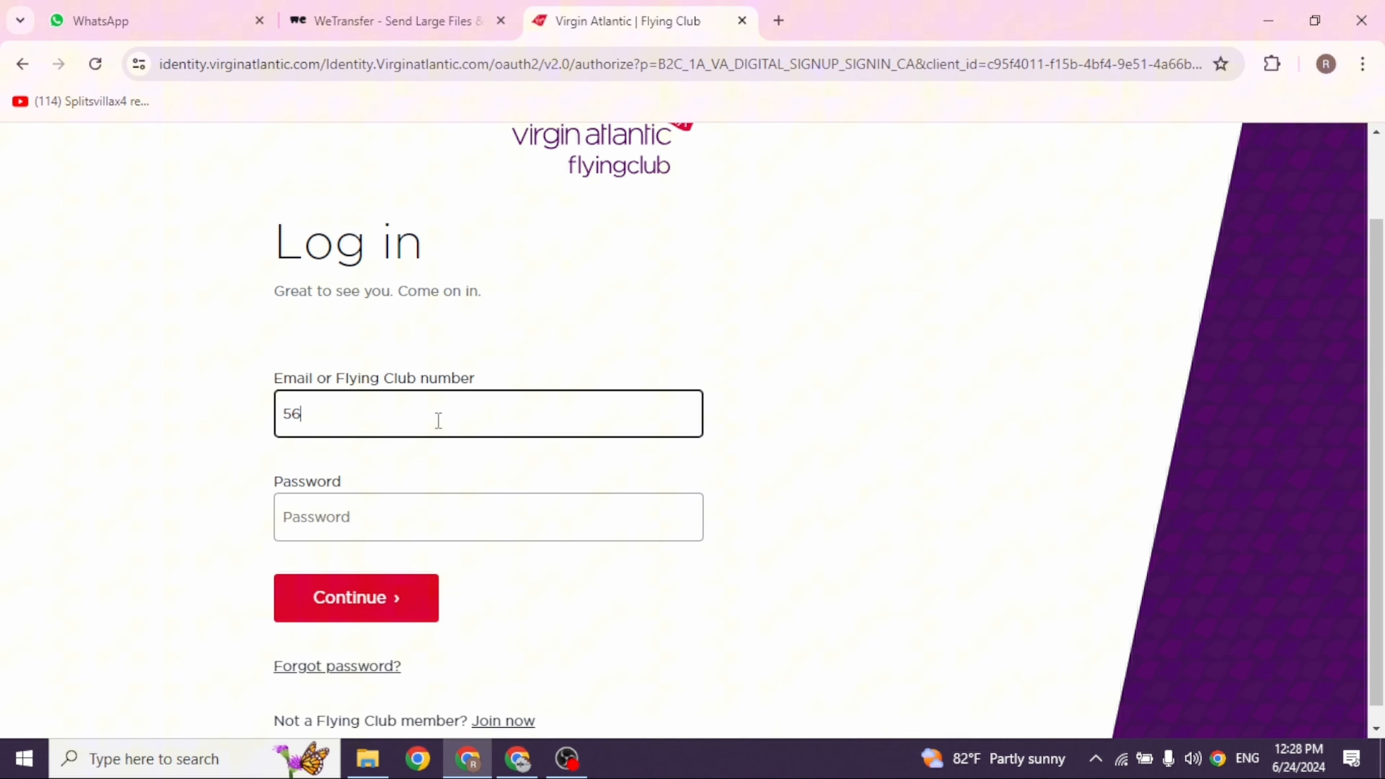
type("54455")
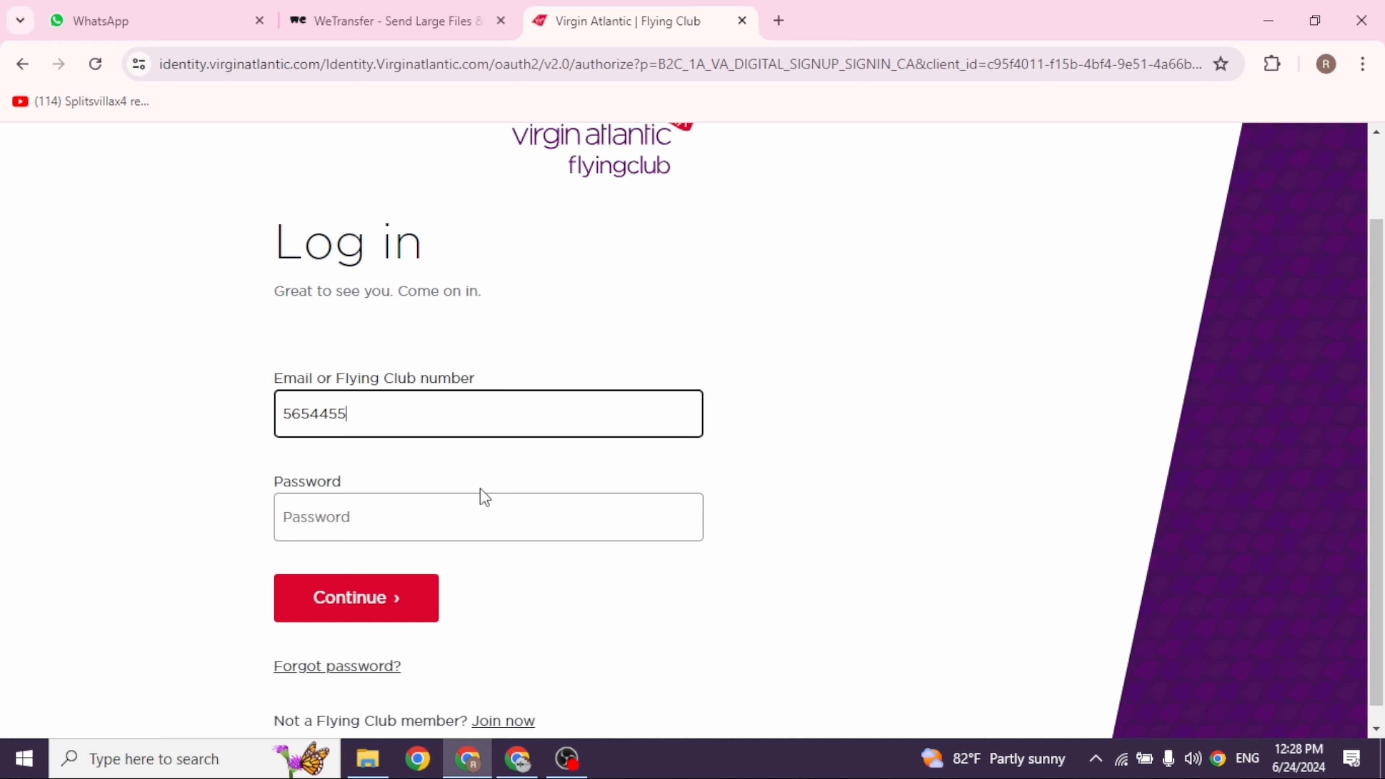
type("•••••")
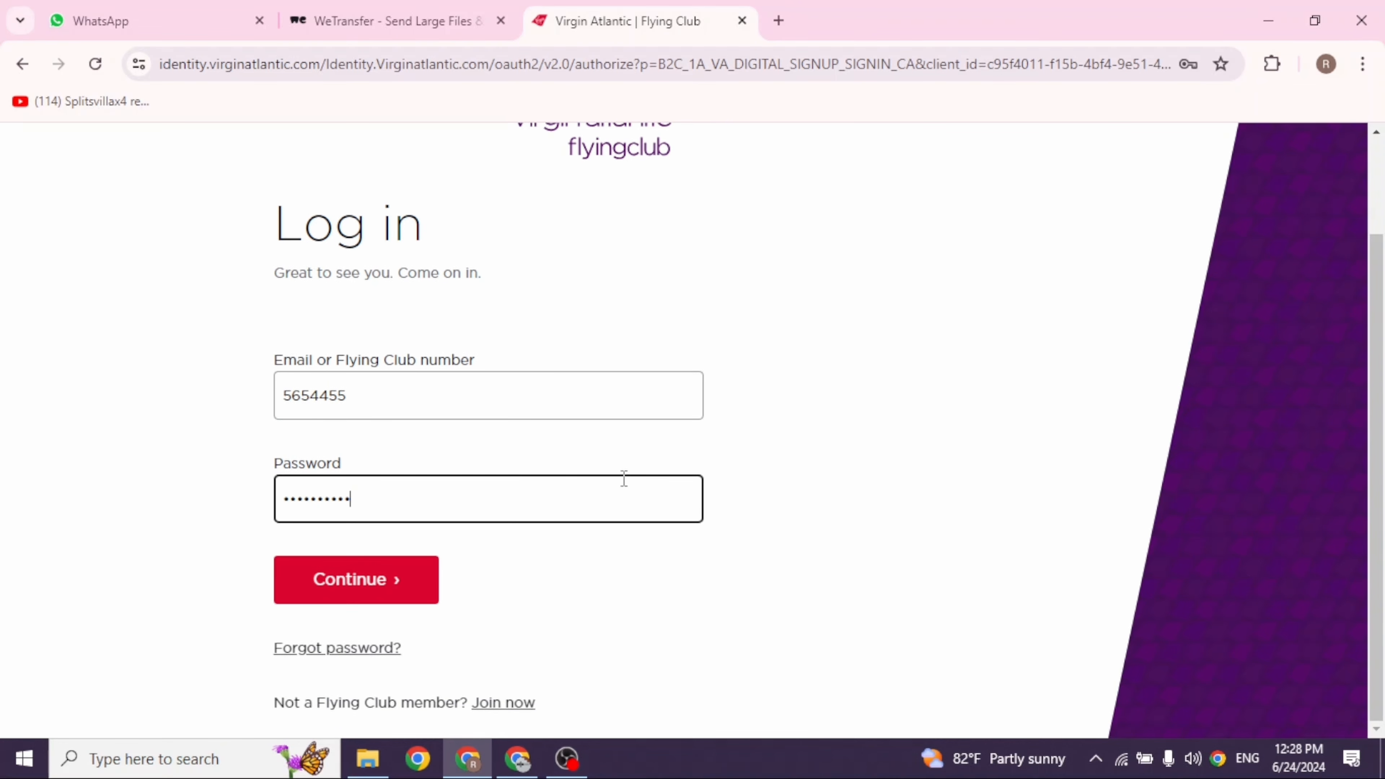
mouse_move(310, 663)
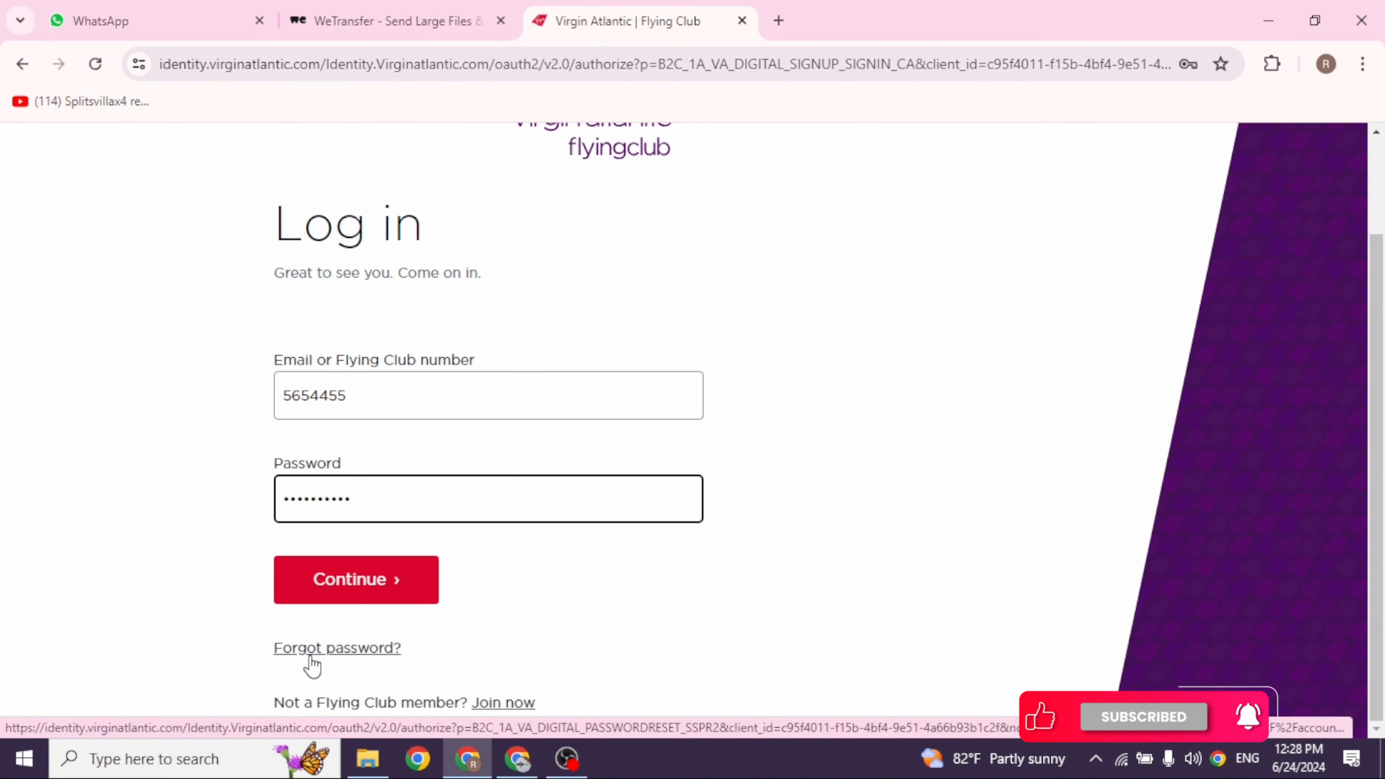
mouse_move(440, 543)
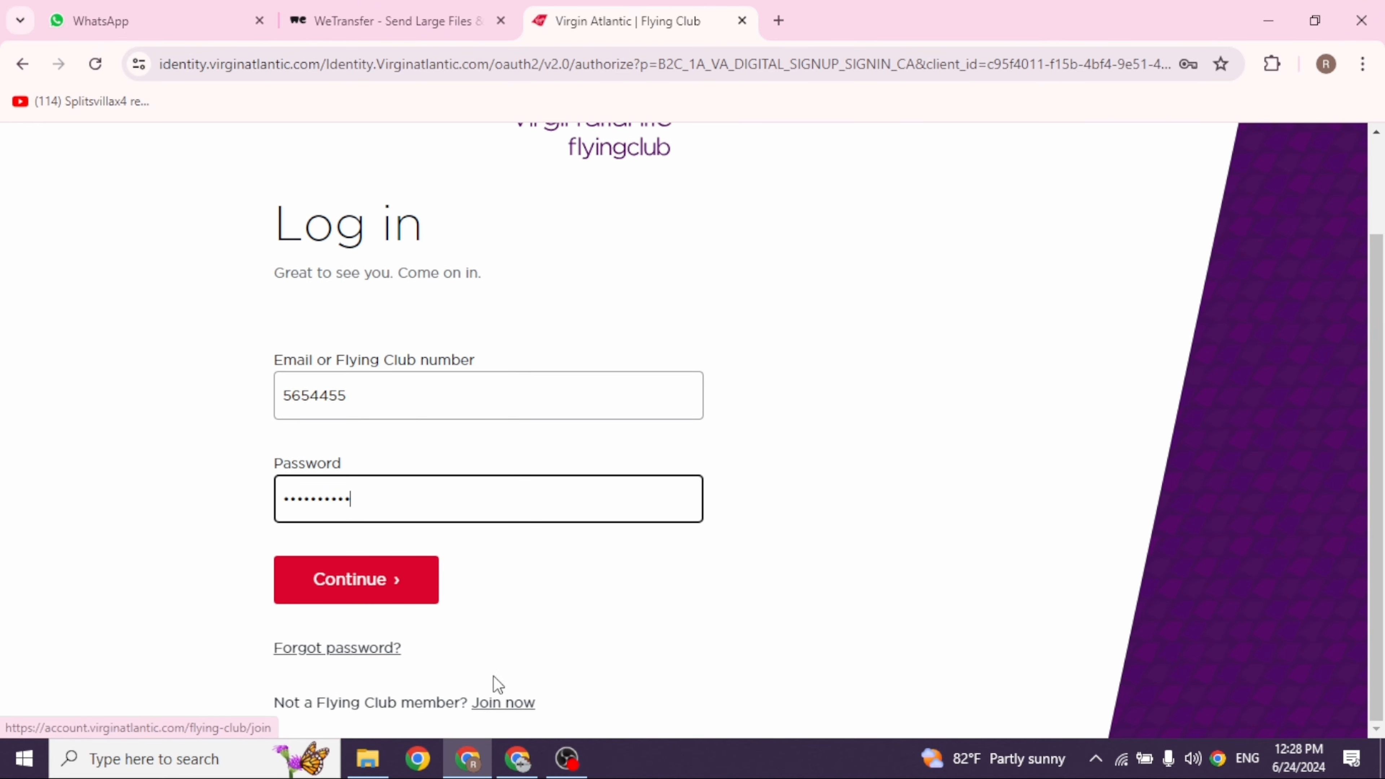
scroll("up", 3)
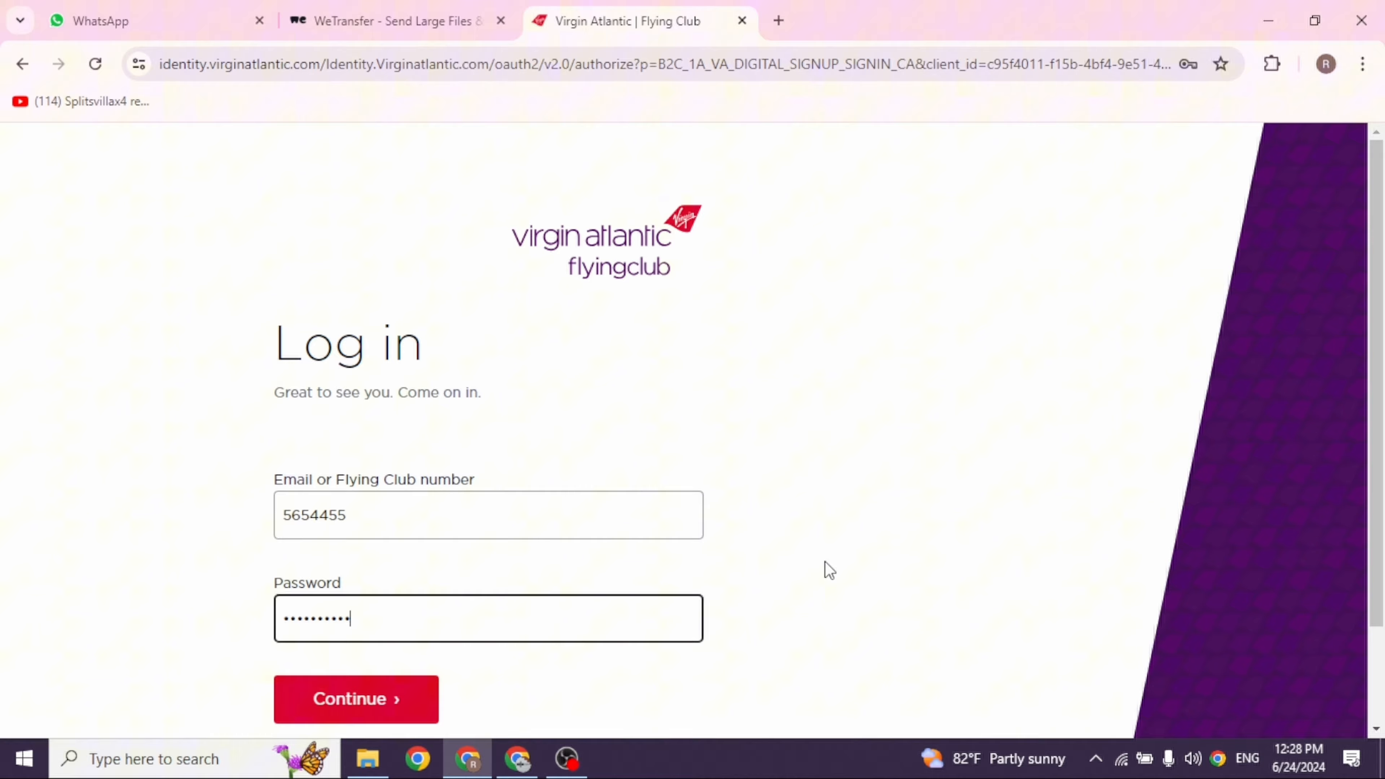